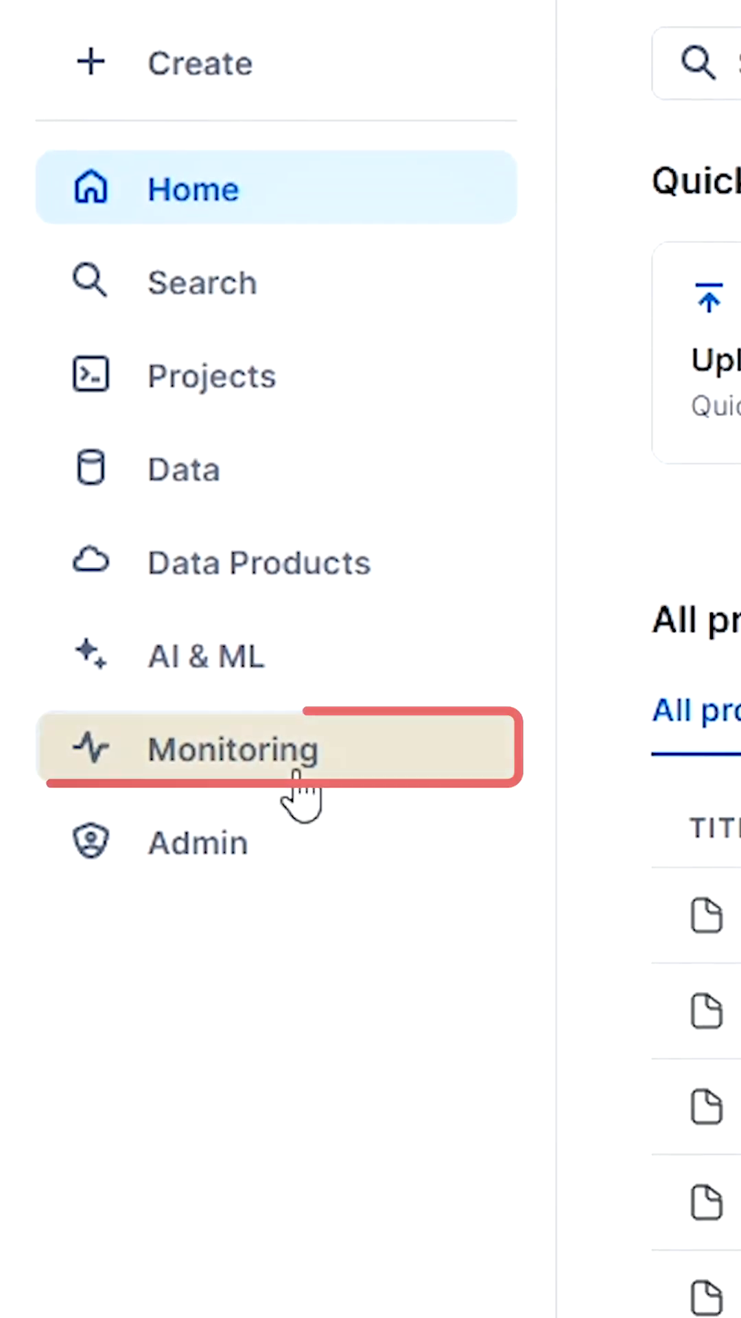
# - Go to Monitoring to list the user's individual queries from the last three days
pyautogui.click(232, 749)
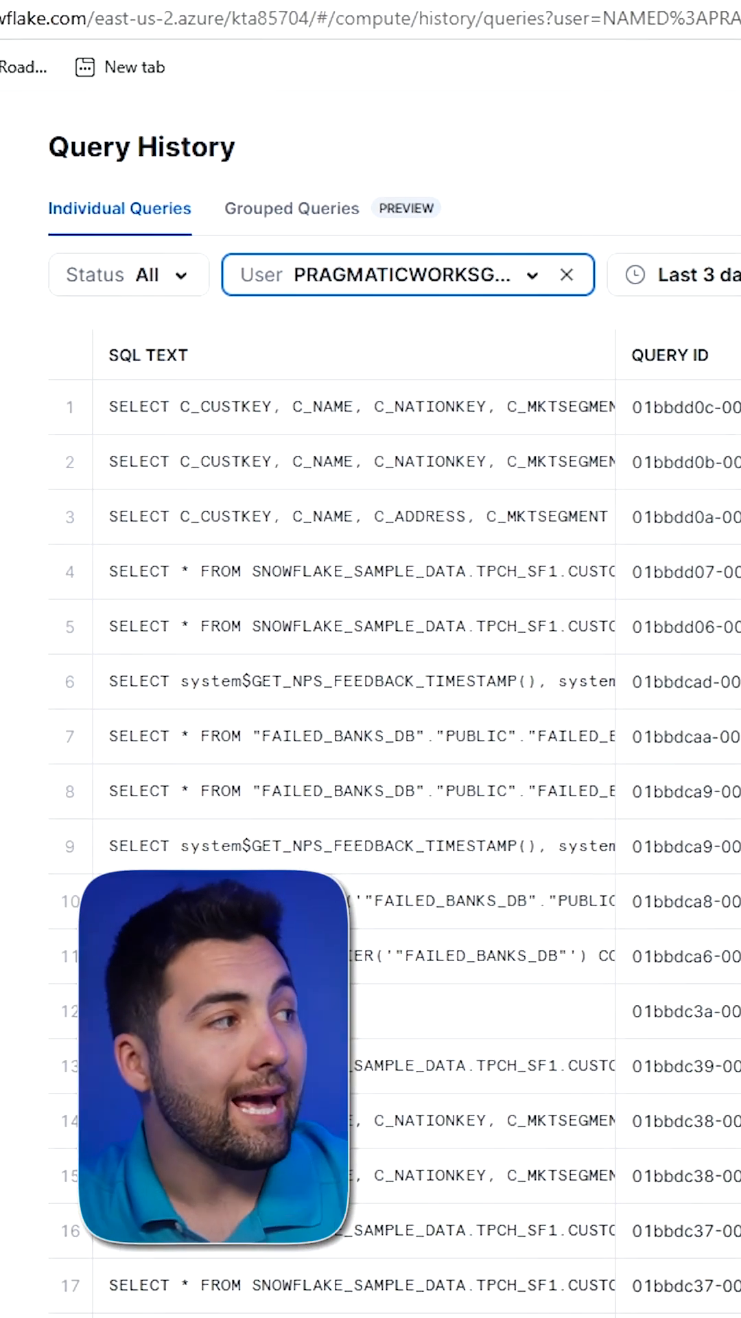
# - Scroll across the query list to reach the Status filter and its options
pyautogui.hscroll(3)
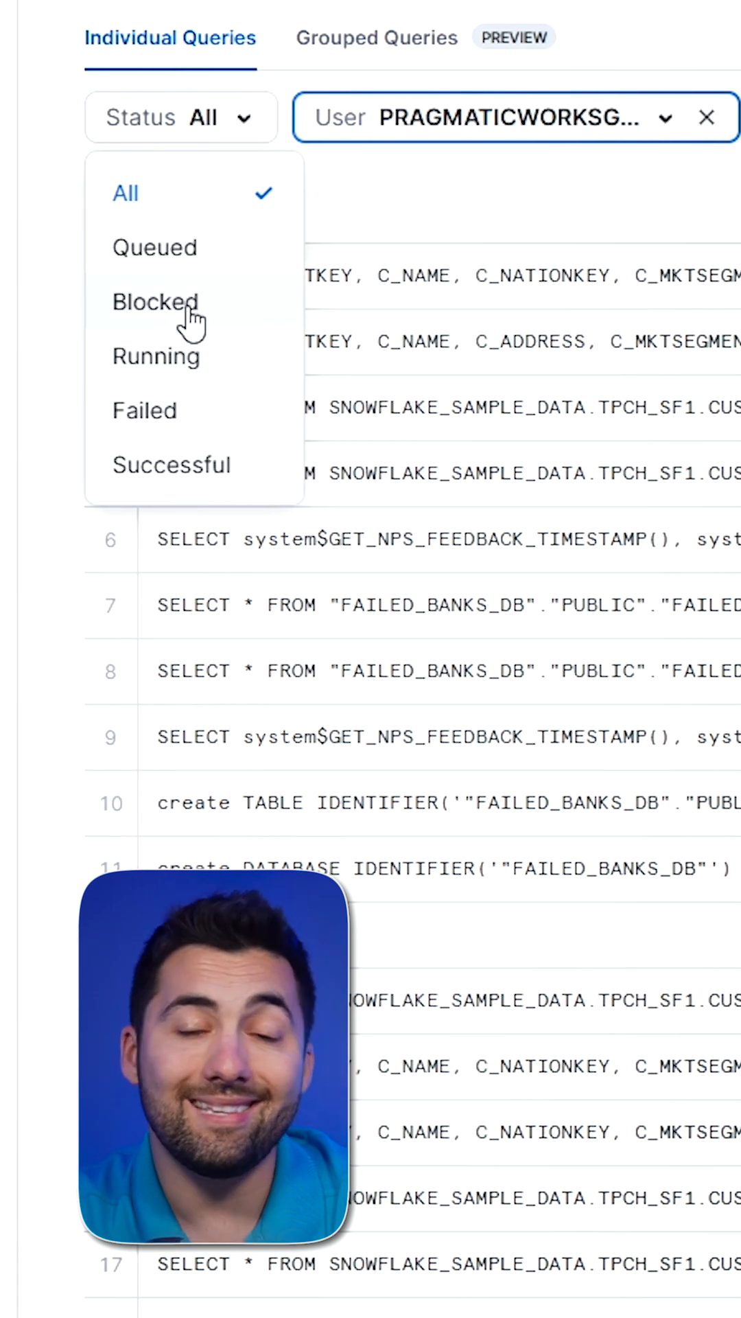
# - Filter the history to Blocked queries, then switch the Status filter to Failed
pyautogui.click(156, 302)
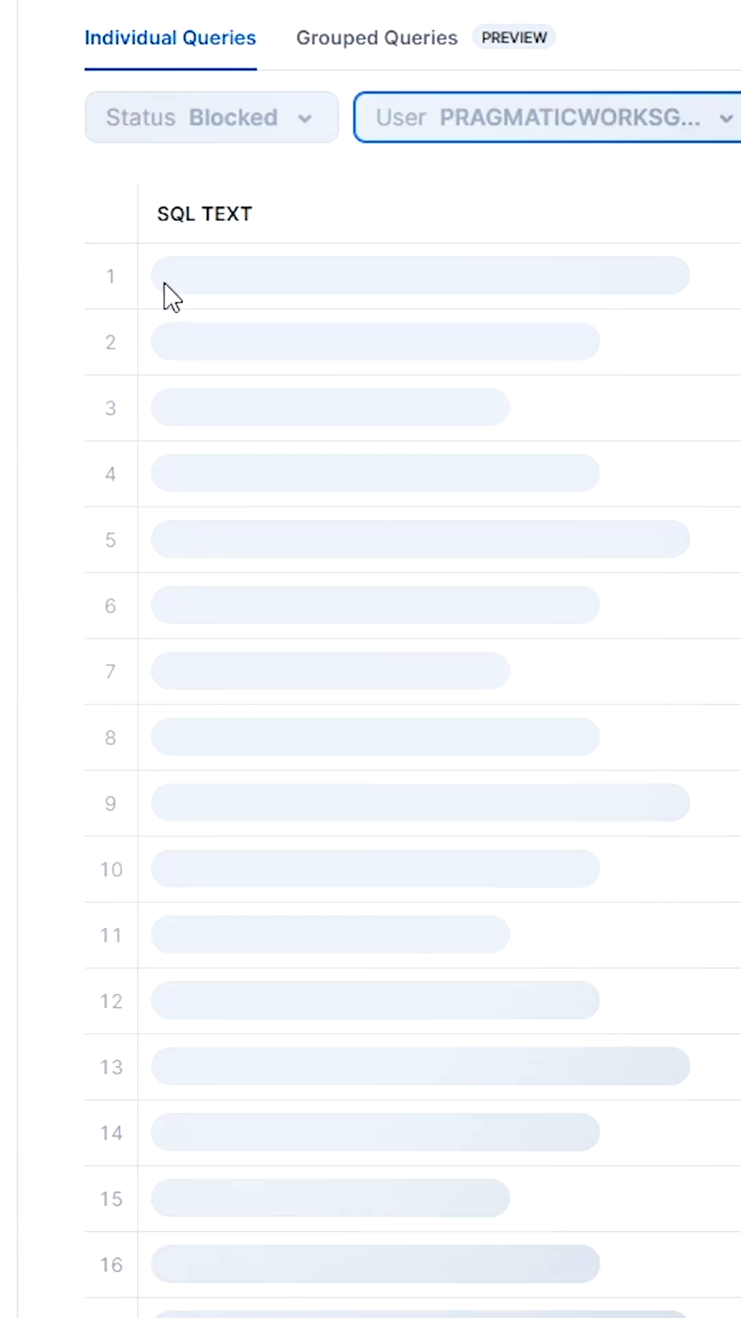
pyautogui.click(211, 116)
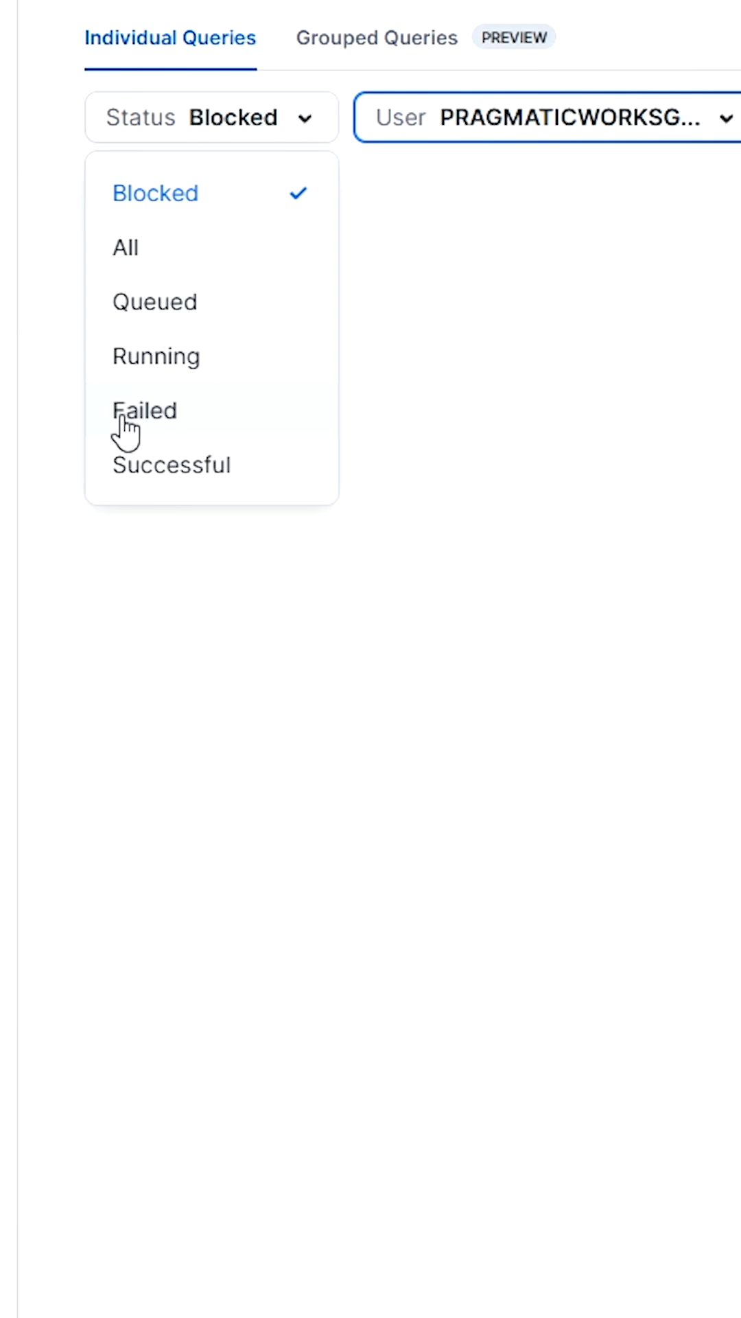
pyautogui.click(145, 410)
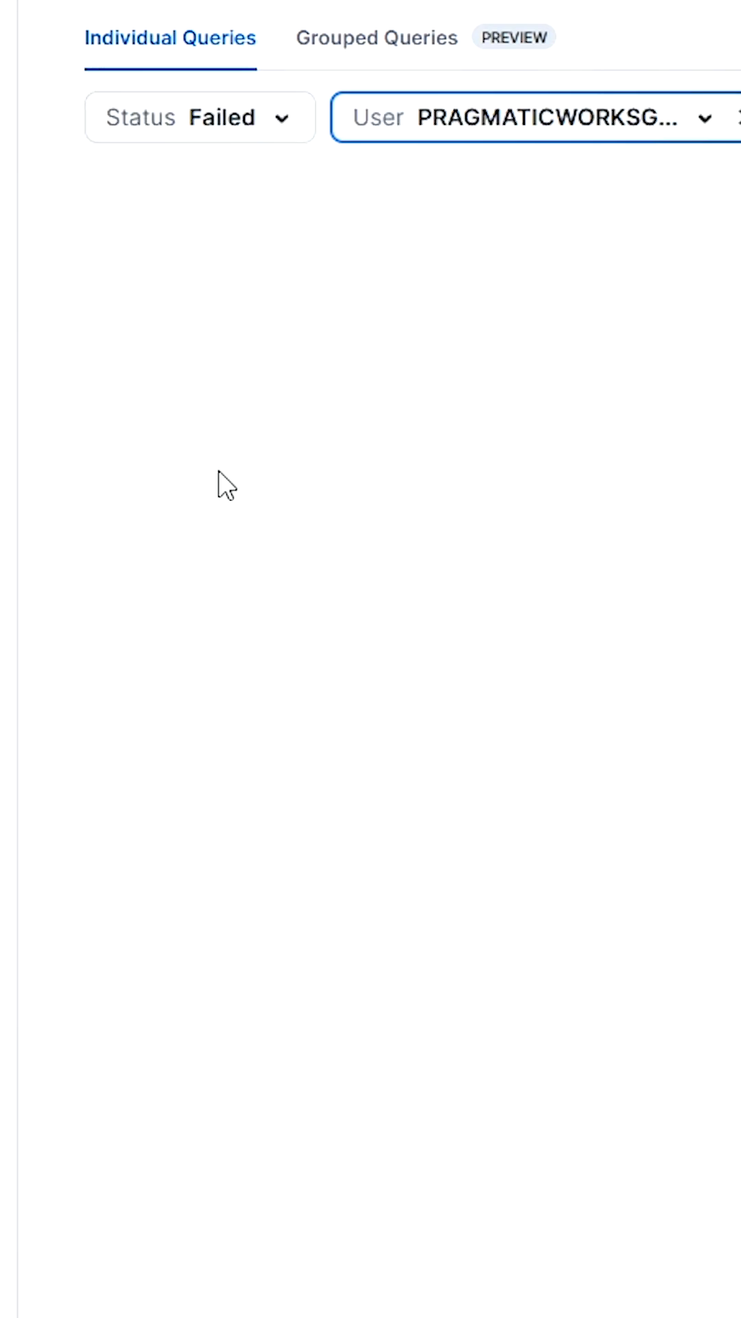